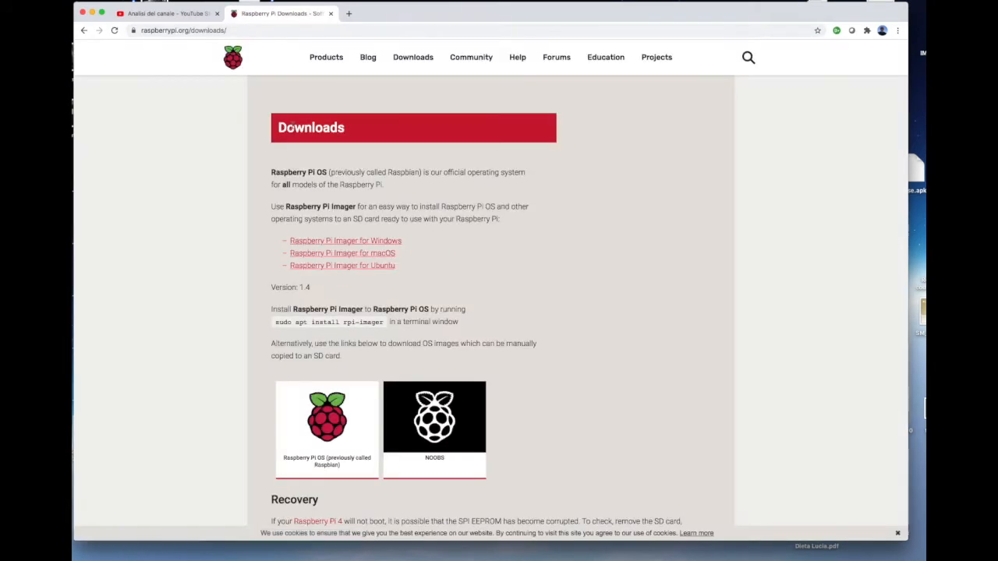
Download Raspberry Pi Imager for macOS, launch it from Applications, and show its Operating System list
left_click(343, 253)
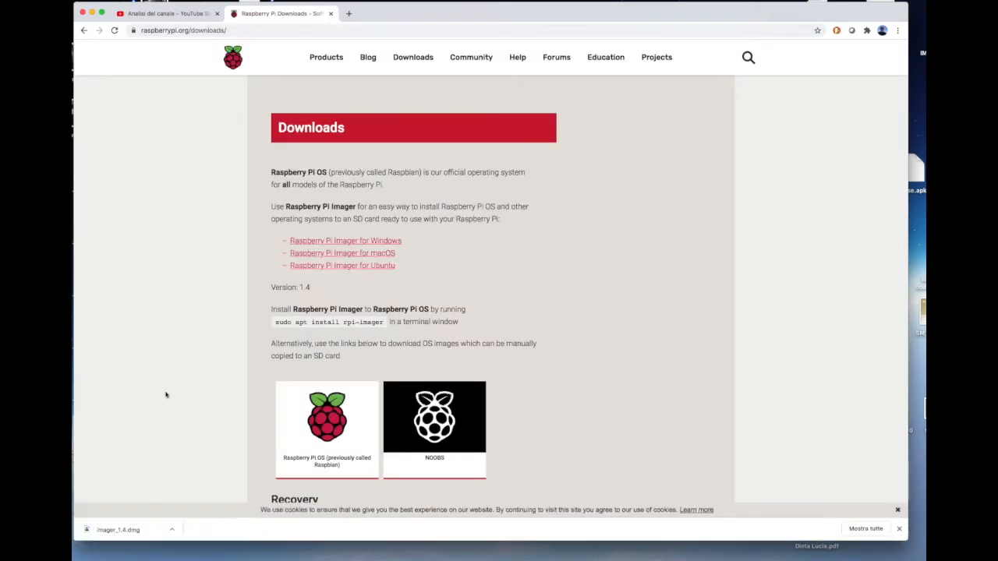
left_click(117, 530)
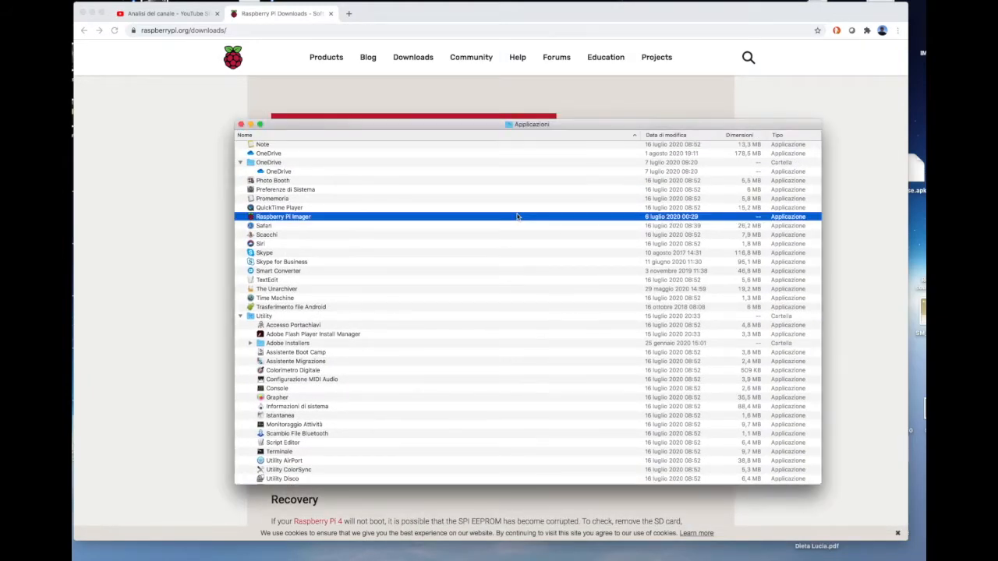
double_click(284, 217)
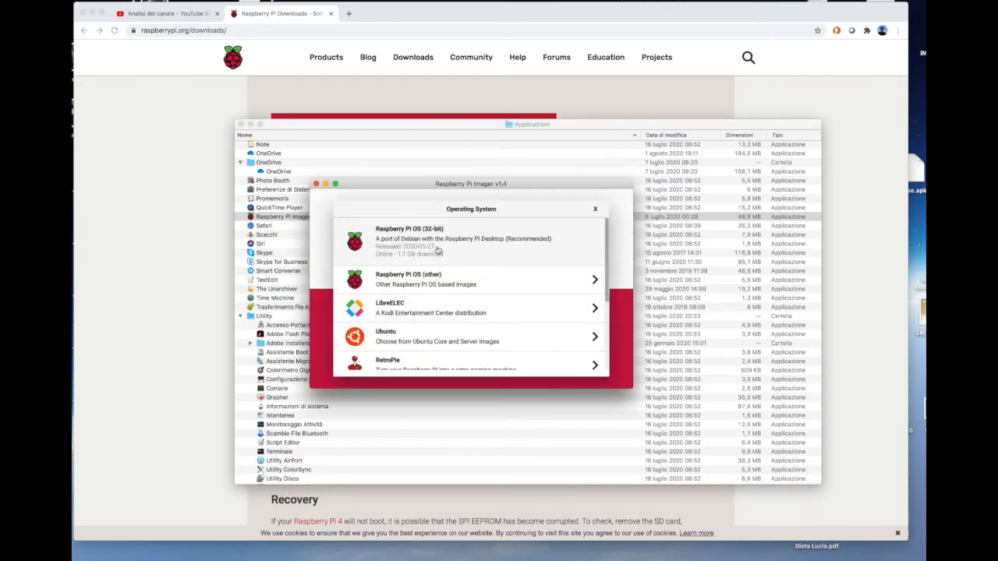